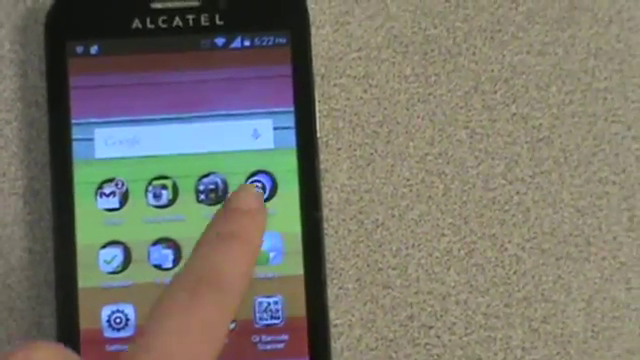
# Launch Schoology from the home screen into the Recent Activity feed.
pyautogui.click(252, 192)
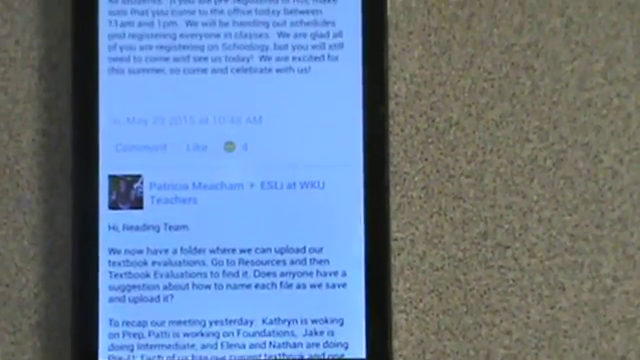
pyautogui.scroll(3)
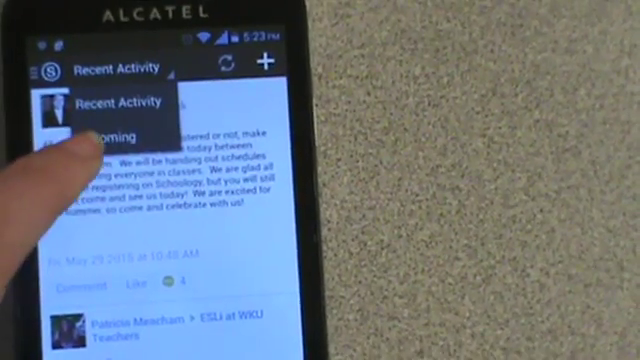
# Switch the feed from Recent Activity to Upcoming via the title dropdown.
pyautogui.click(116, 140)
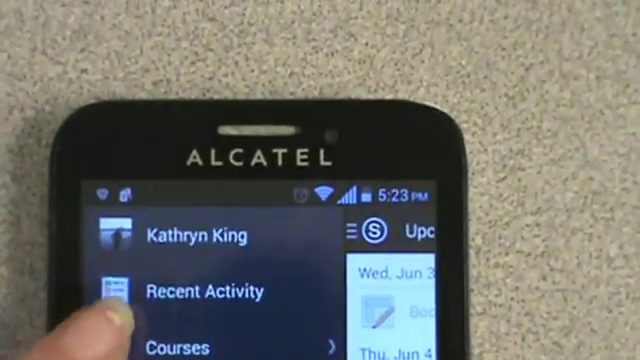
# Scroll through the side navigation listing recent activity and courses.
pyautogui.scroll(-3)
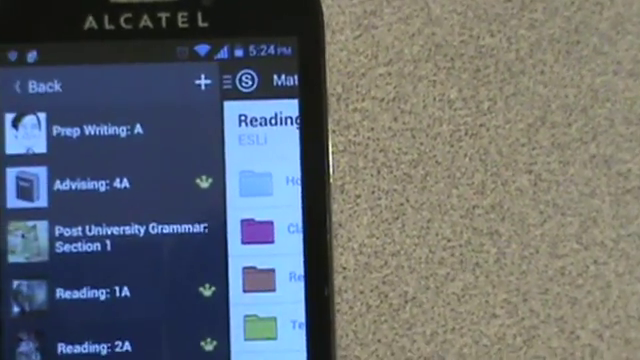
# Scroll the recent activity feed after returning from course materials.
pyautogui.scroll(-3)
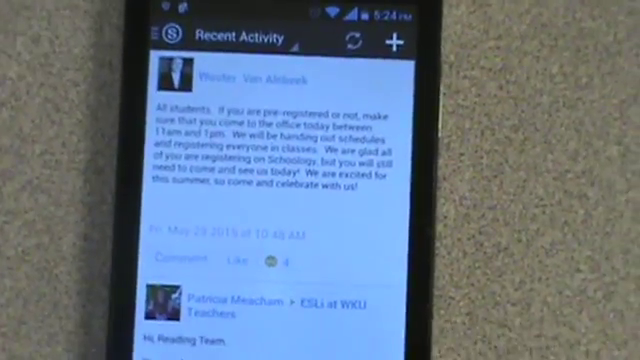
# Open the Reading: 2A course to list its materials folders and syllabus.
pyautogui.scroll(-3)
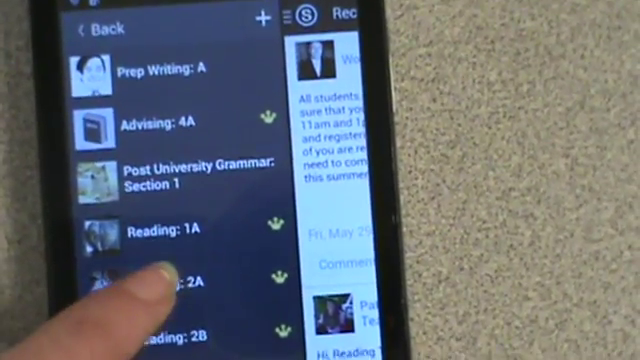
pyautogui.click(170, 284)
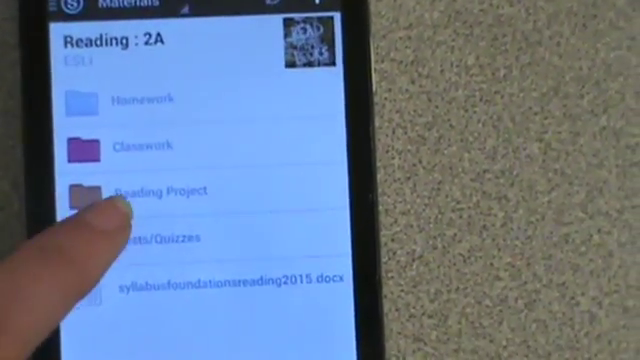